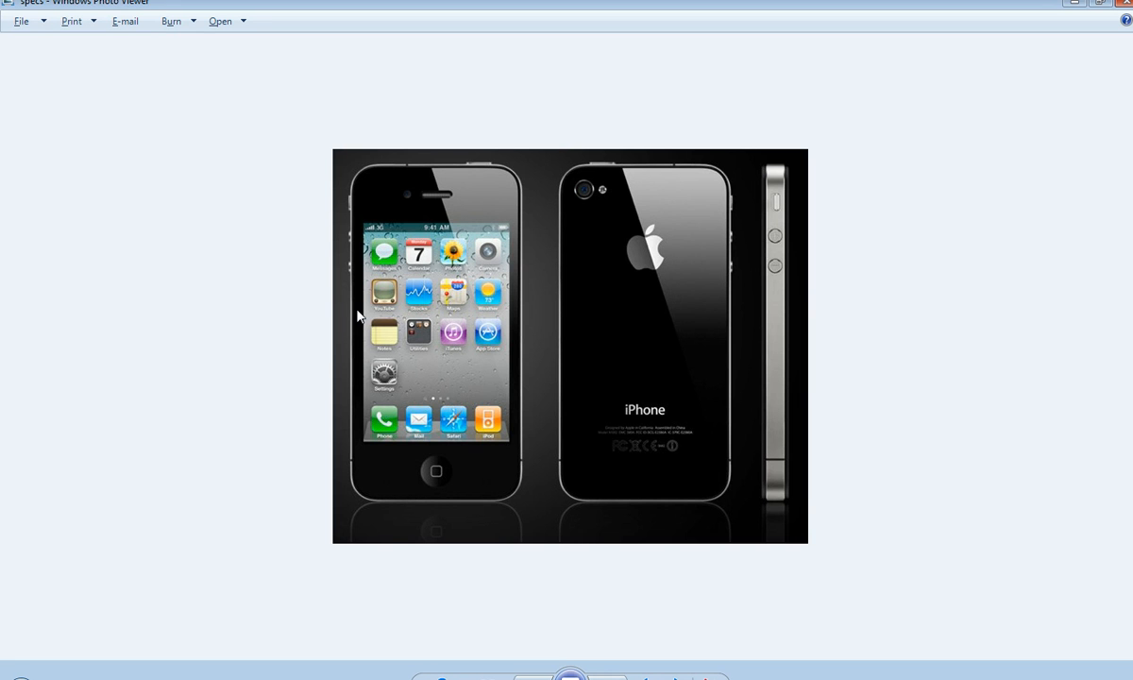
mouse_move(329, 287)
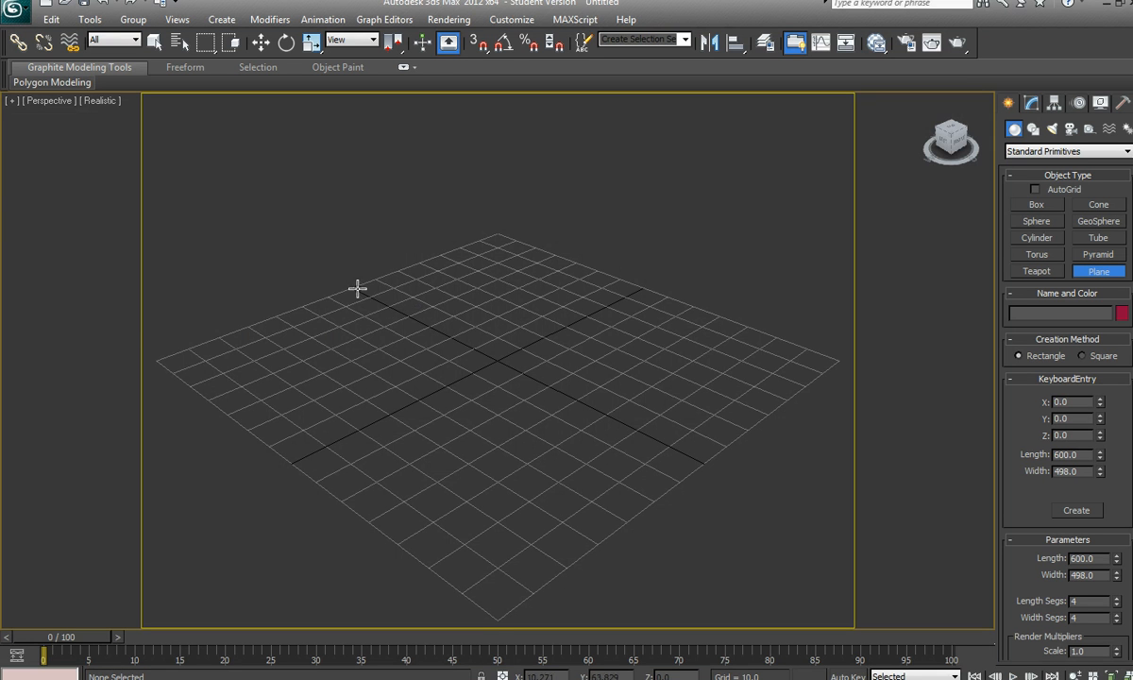
mouse_move(449, 482)
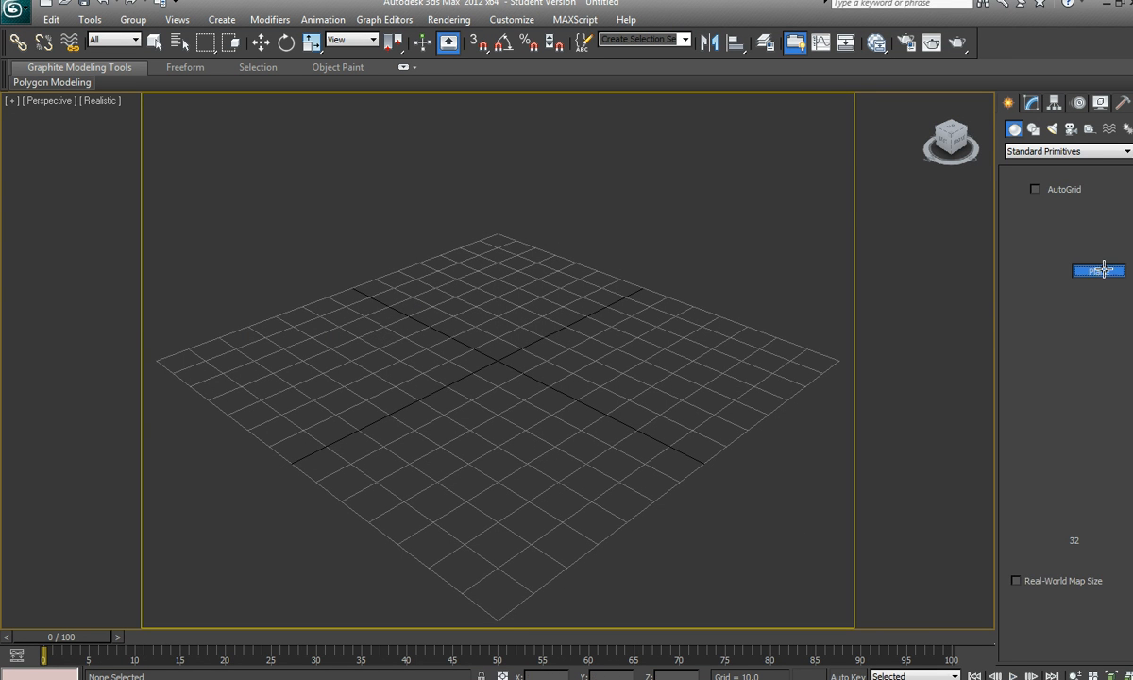
Step: Start a Plane primitive and rough out a rectangular plane on the ground grid
click(1098, 272)
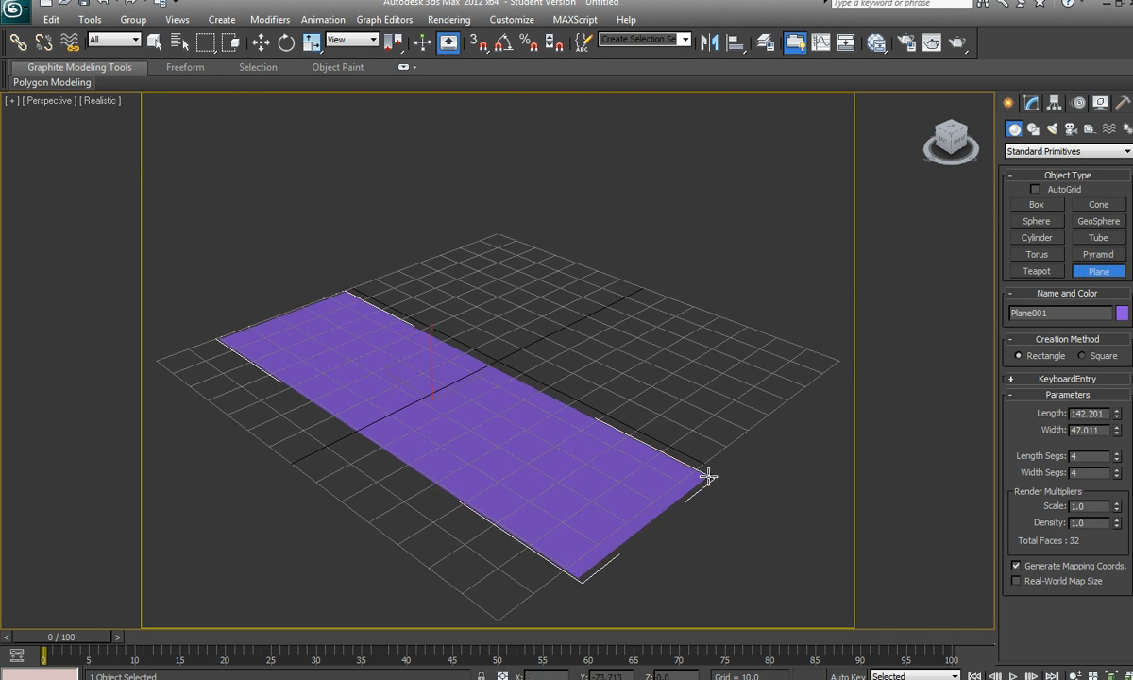
drag(709, 476, 552, 351)
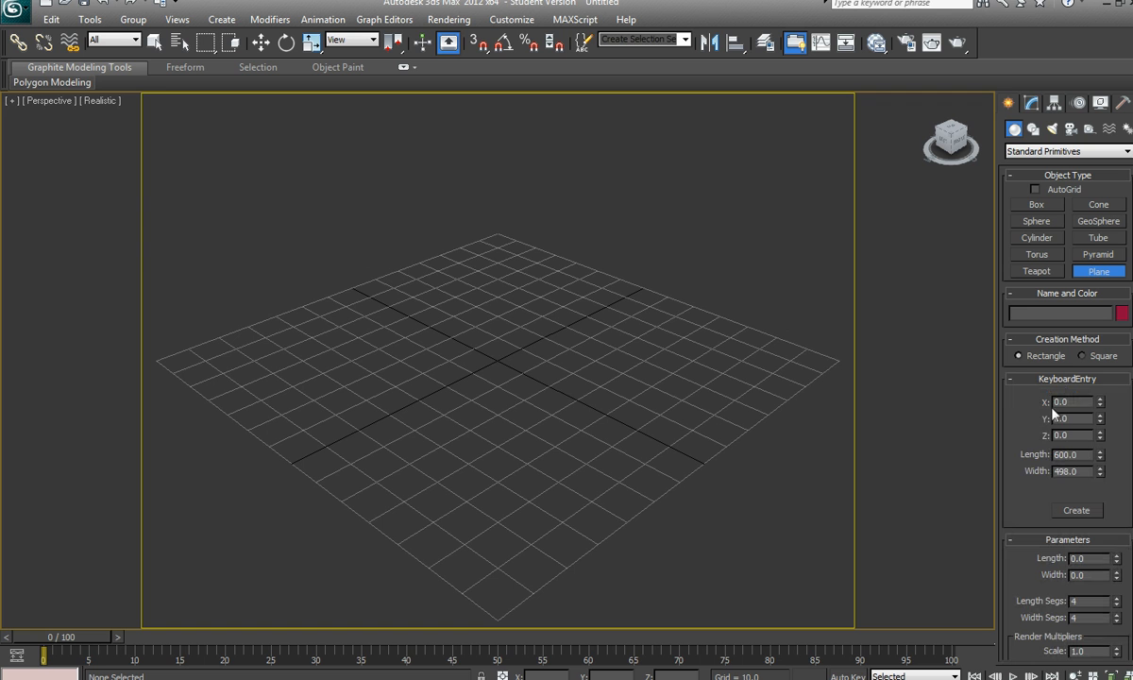
mouse_move(1088, 465)
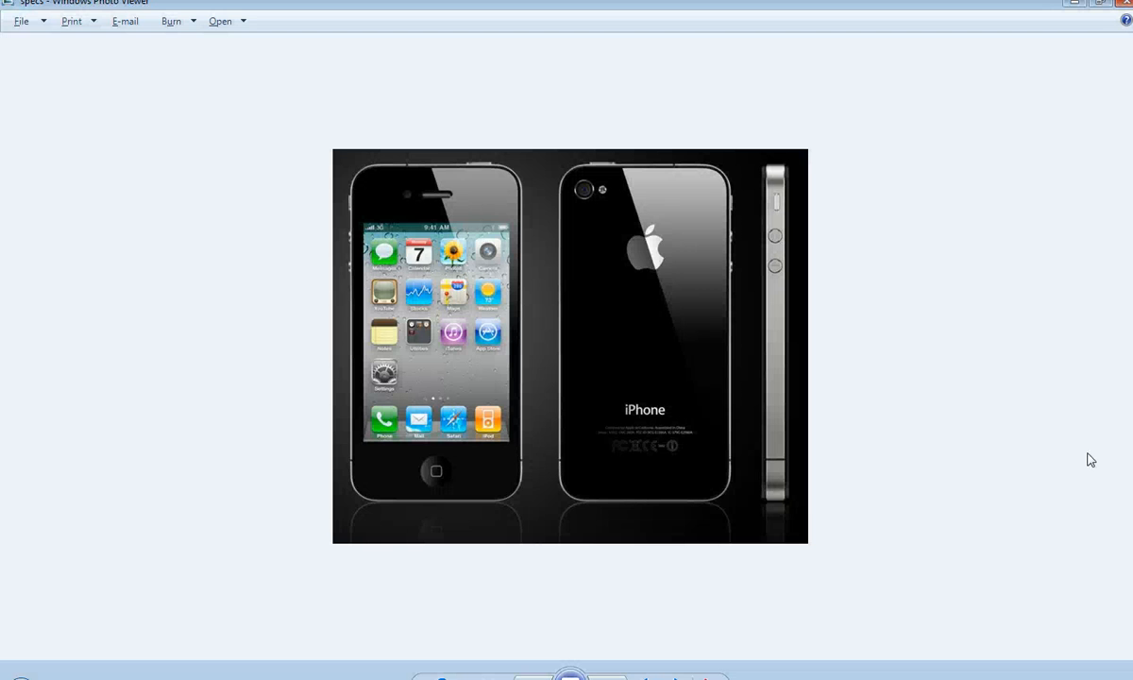
mouse_move(484, 400)
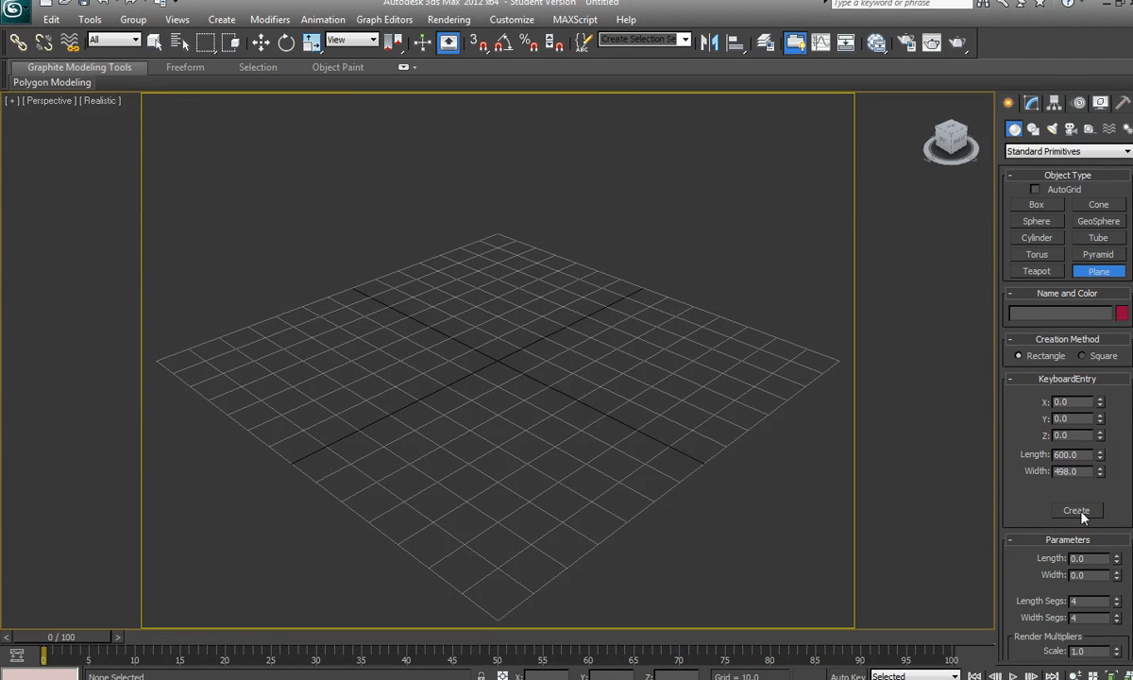
Step: Build the 600 by 498 plane at the origin from Keyboard Entry
click(1076, 510)
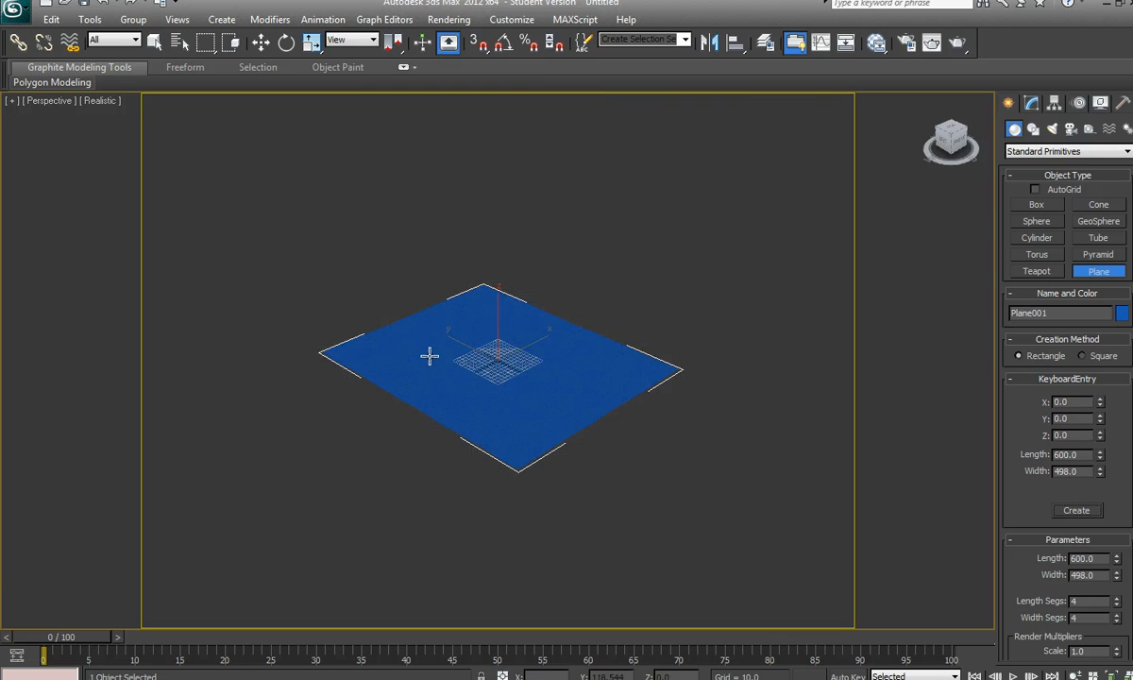
drag(431, 355, 683, 459)
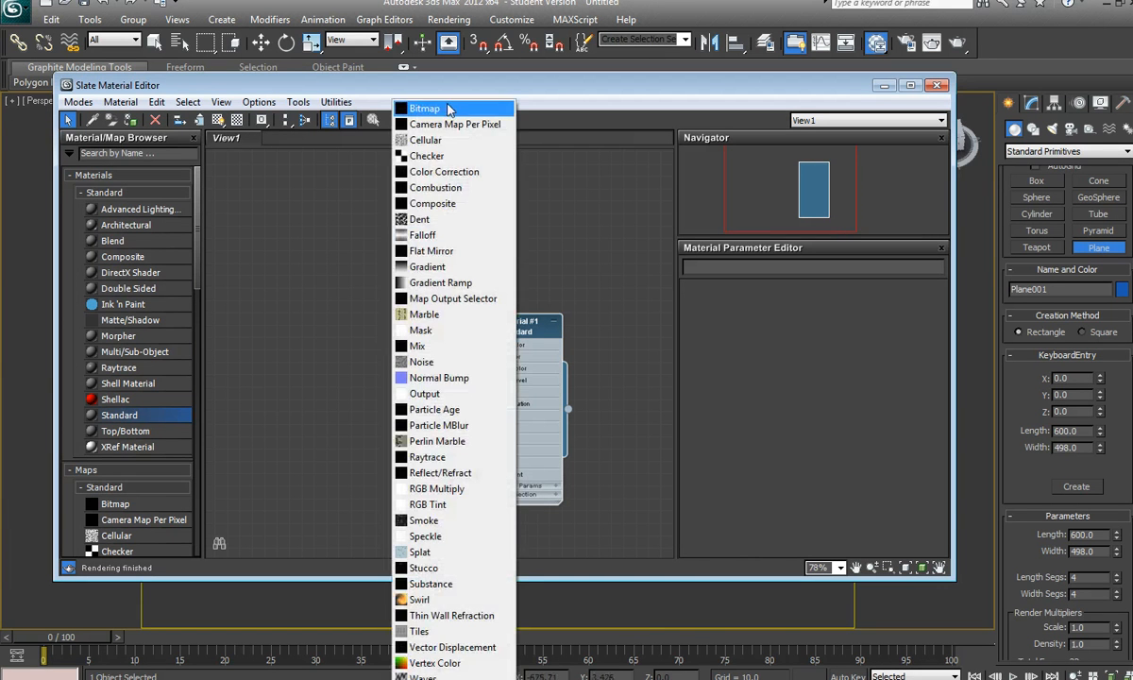
Step: Add a Bitmap map and browse My Documents > iPhone4D > sceneassets > images for the picture
click(423, 107)
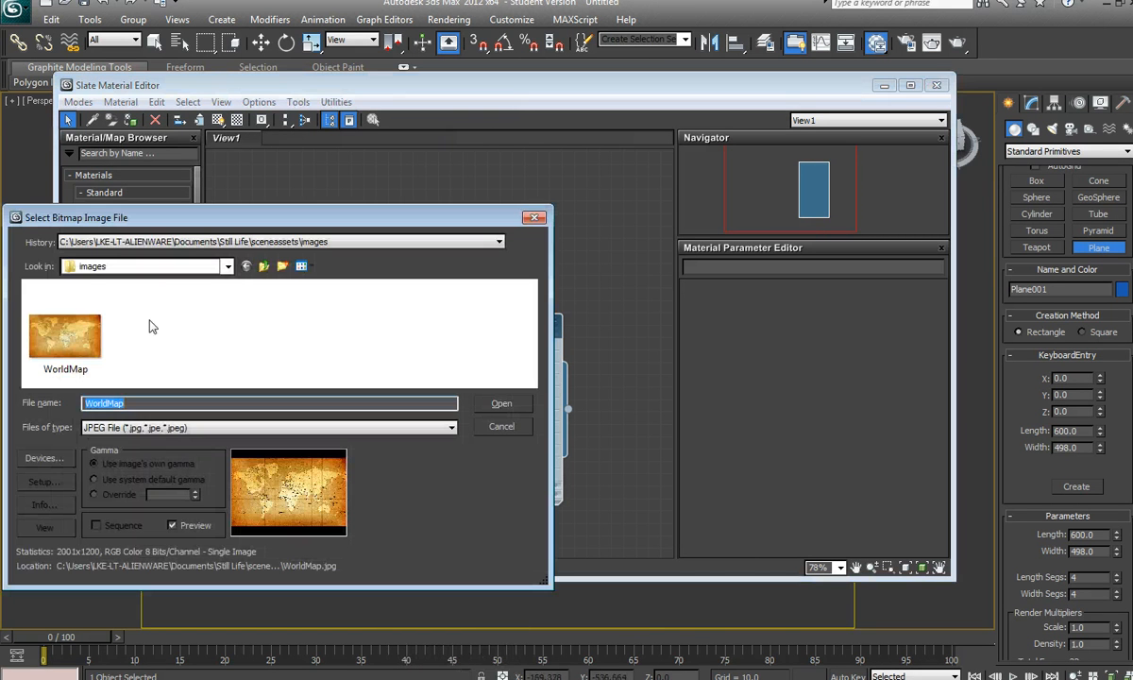
click(227, 264)
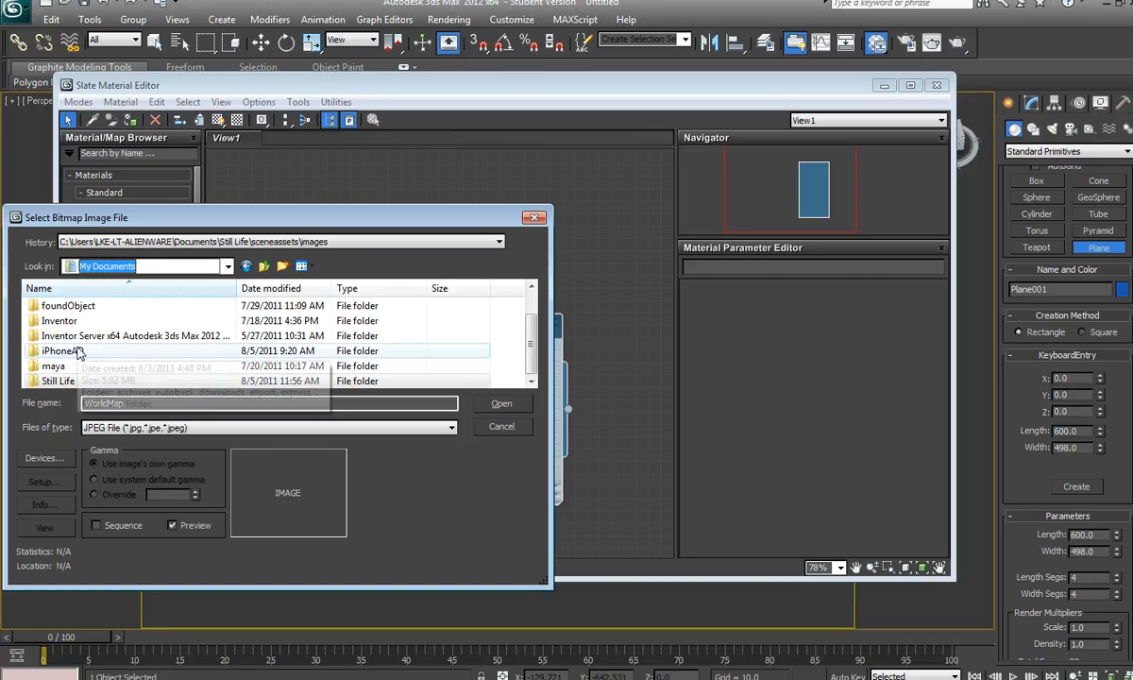
double_click(64, 350)
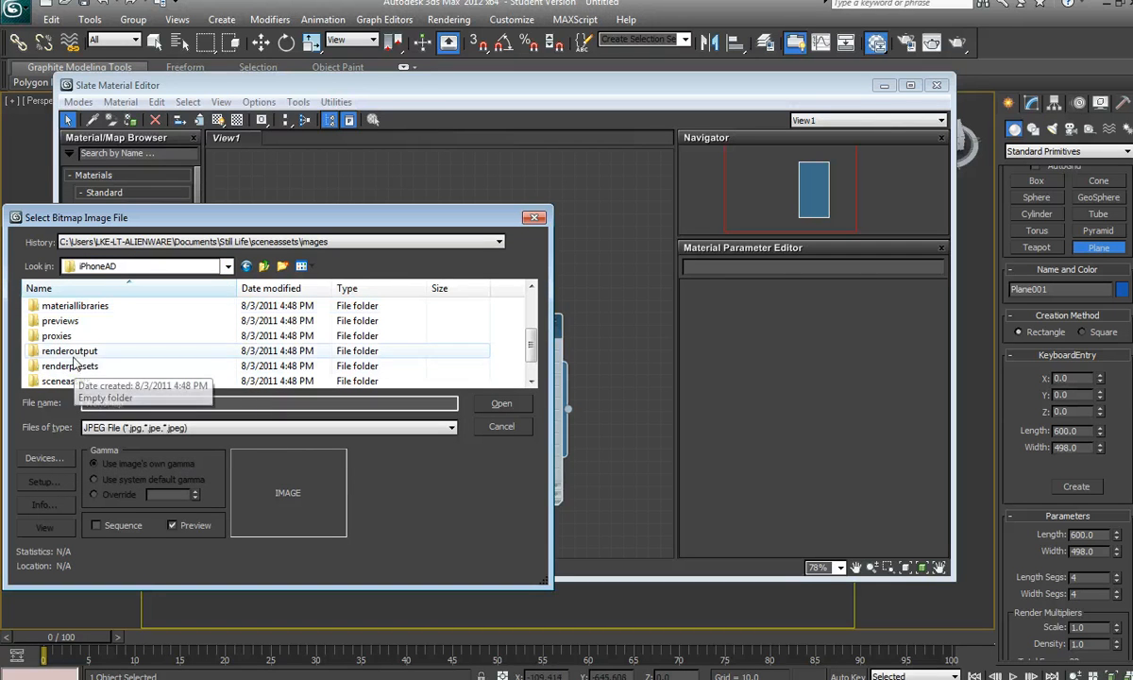
click(58, 381)
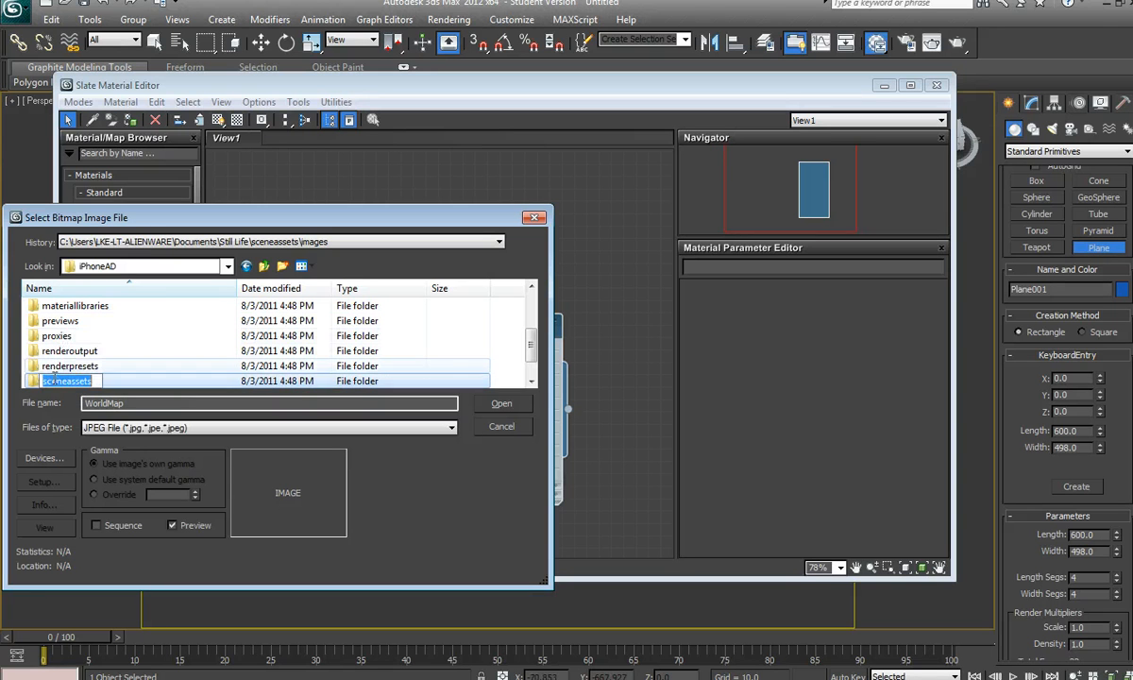
double_click(66, 382)
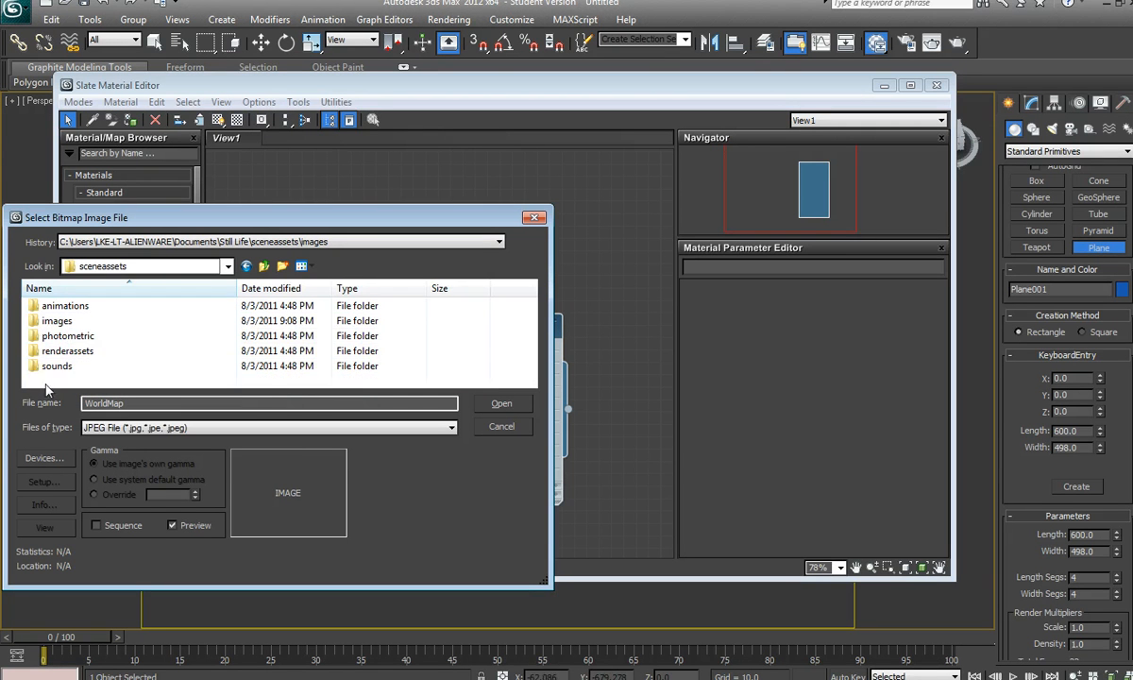
double_click(57, 321)
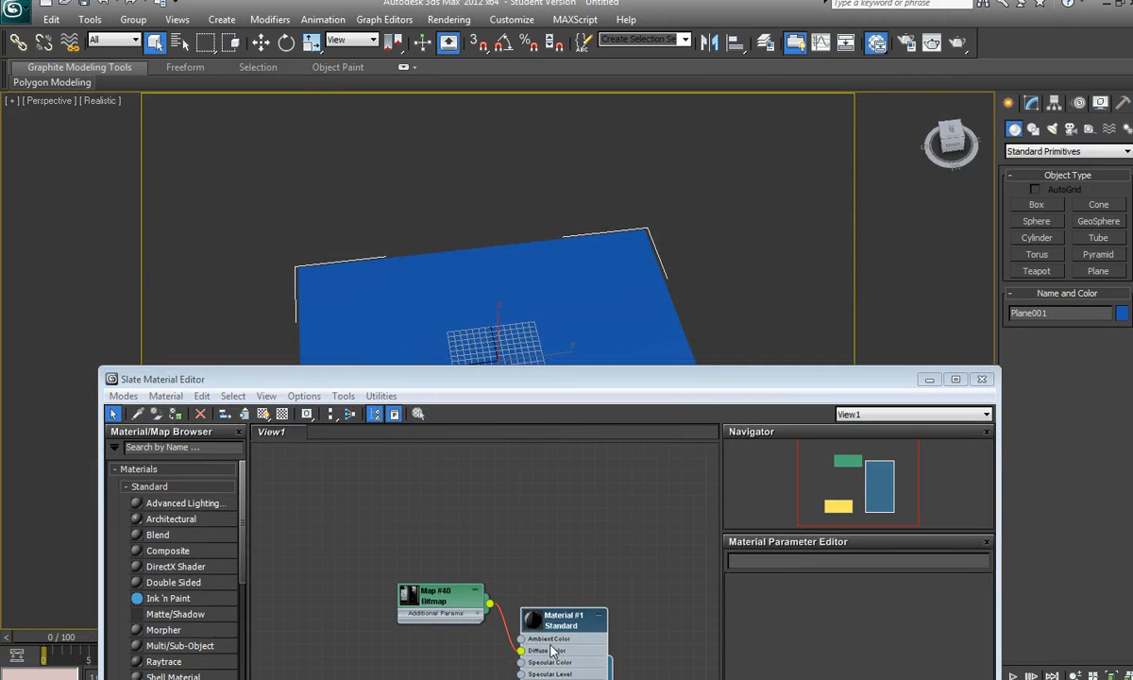
Step: Assign the image material to the selected plane from the material node's menu
right_click(563, 619)
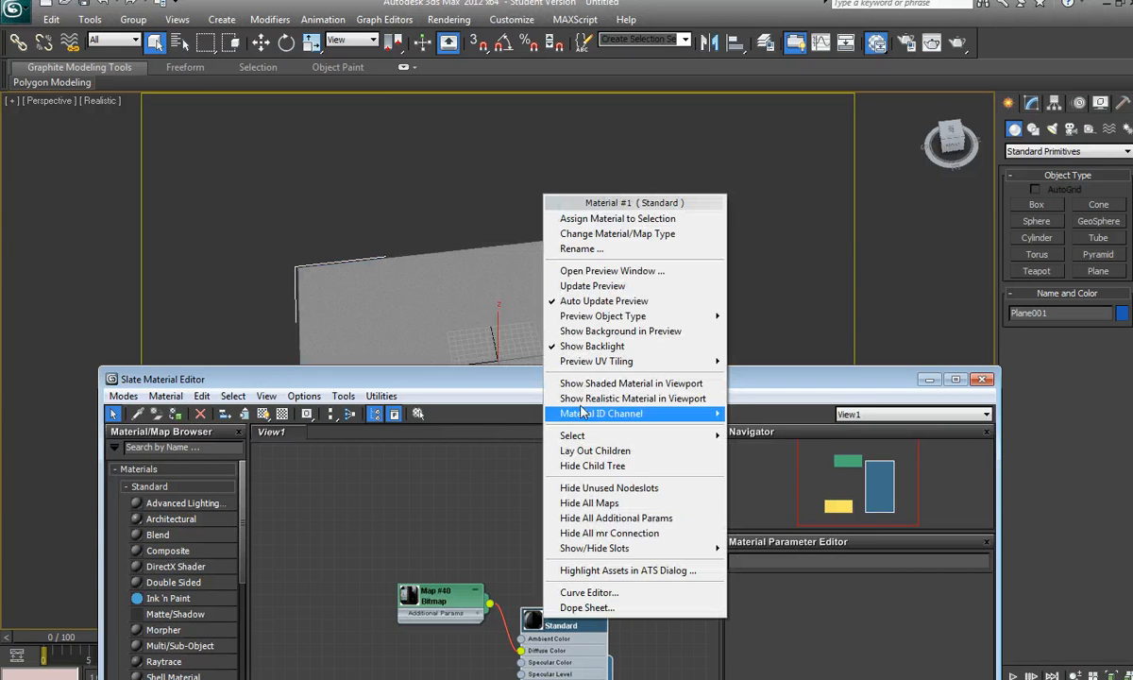
click(631, 382)
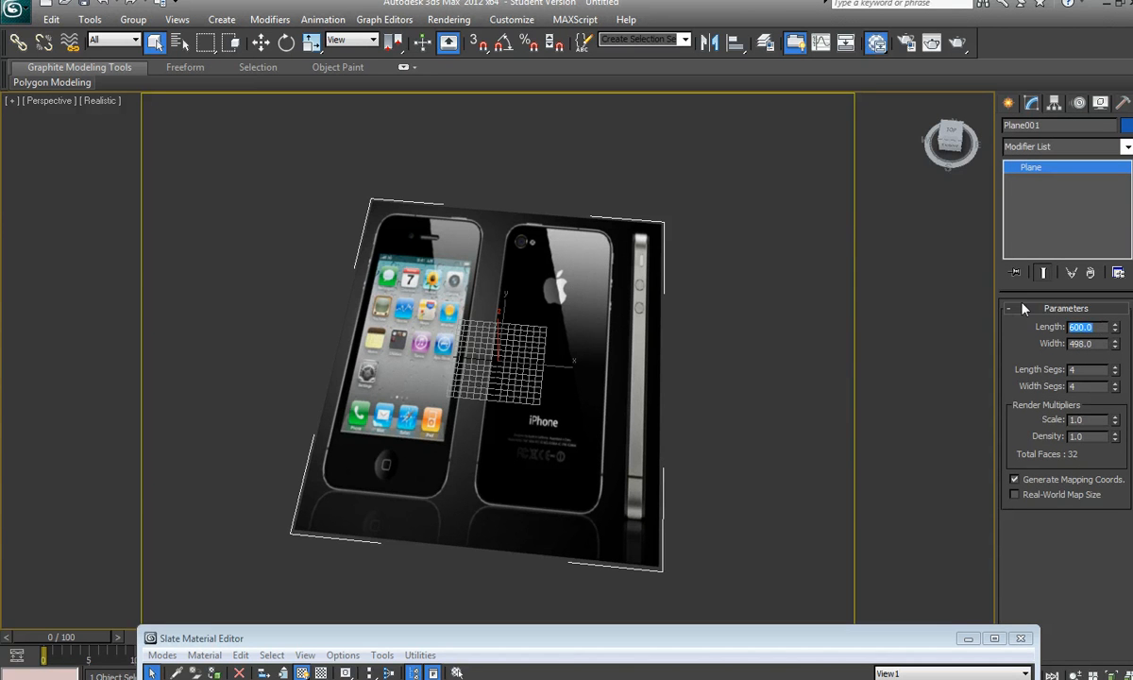
Step: Swap the plane to 498 length by 600 width so the iPhone image keeps its proportions
text(498.0)
click(1094, 344)
text(600)
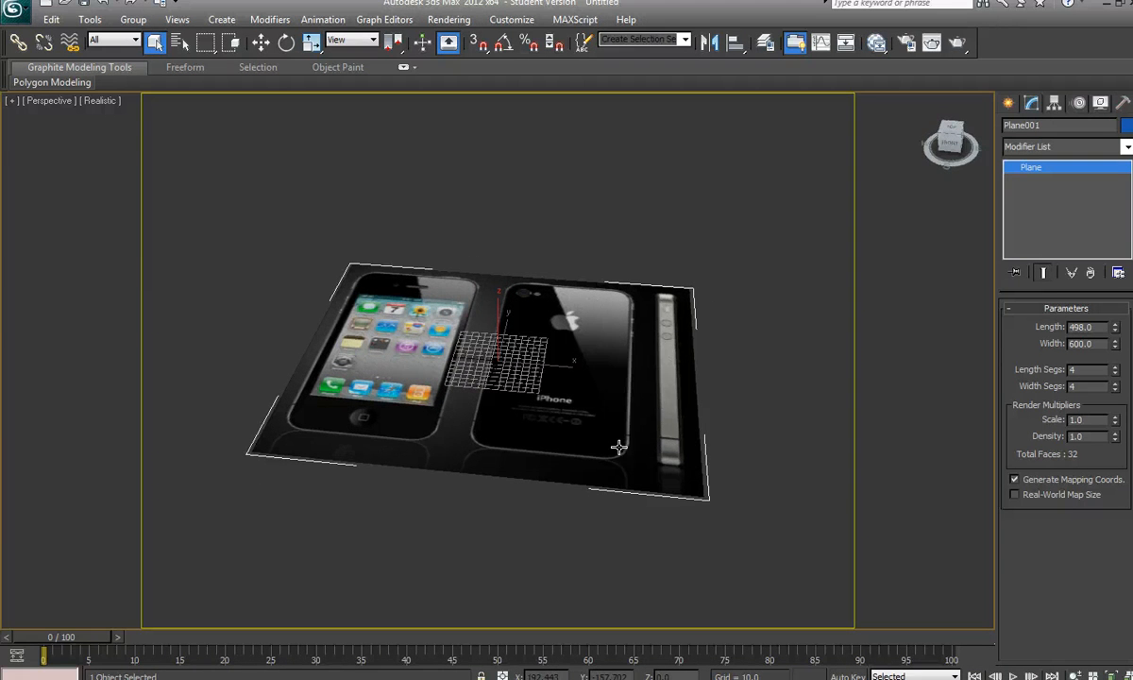
mouse_move(631, 427)
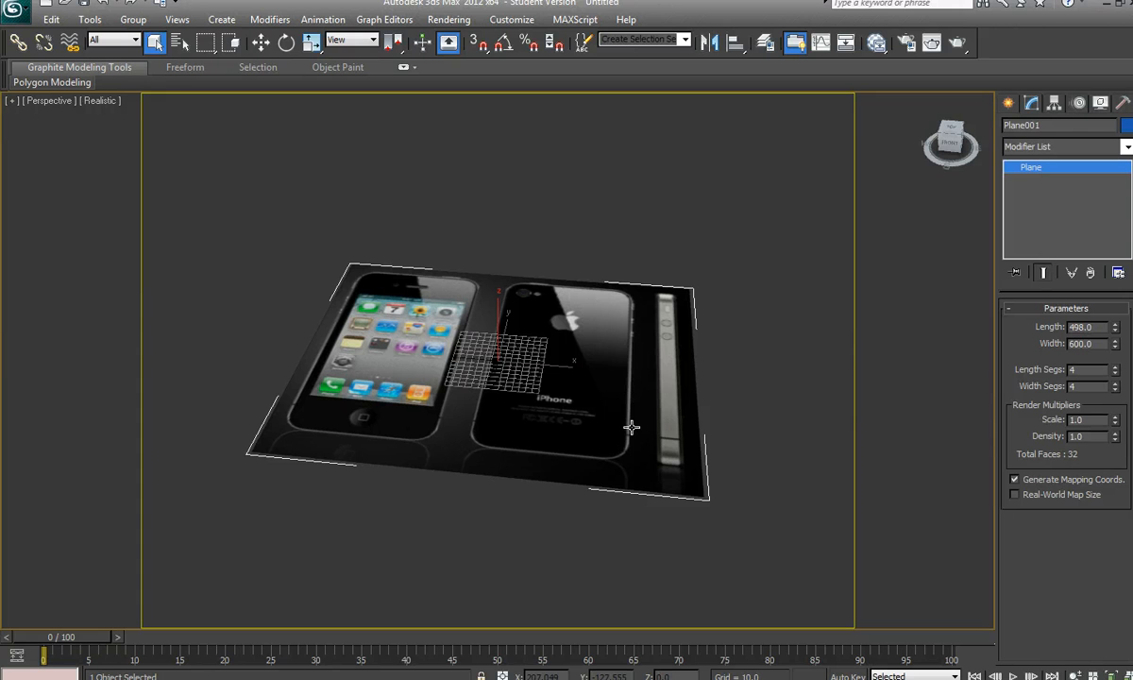
mouse_move(627, 431)
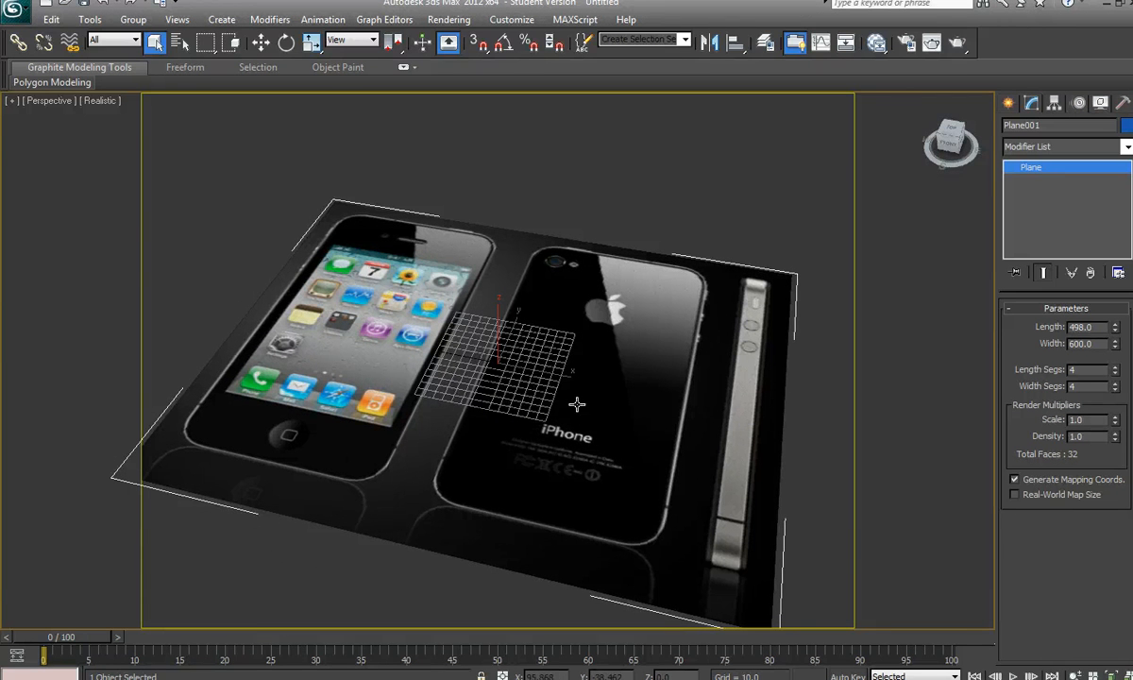
mouse_move(733, 453)
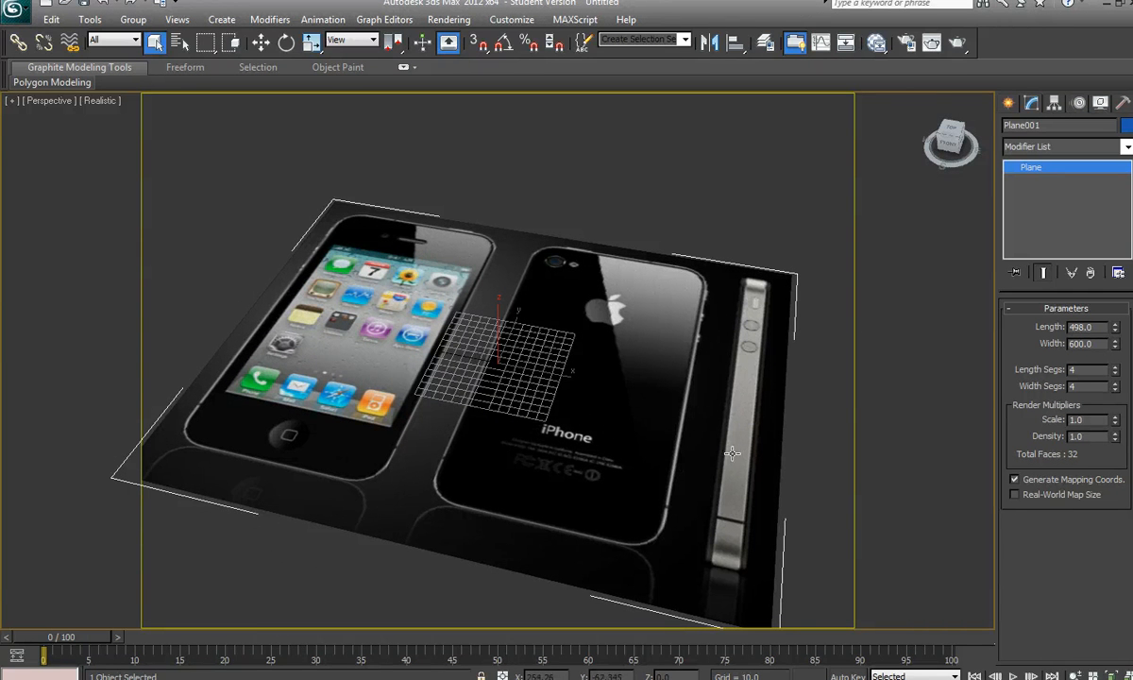
mouse_move(614, 442)
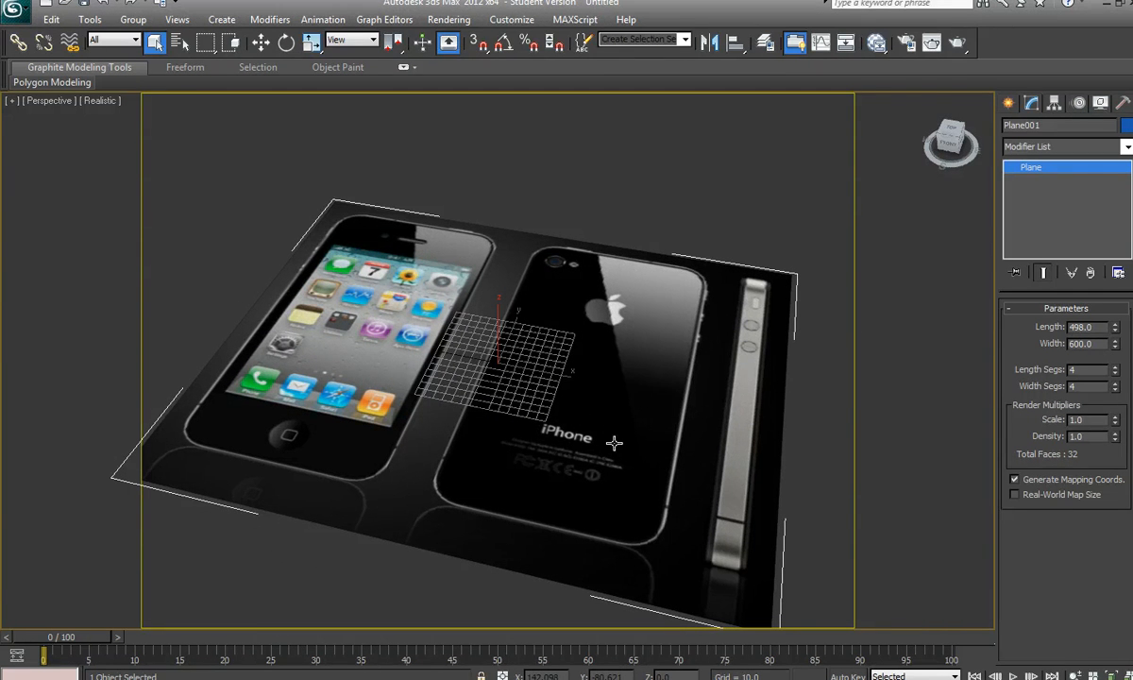
mouse_move(609, 438)
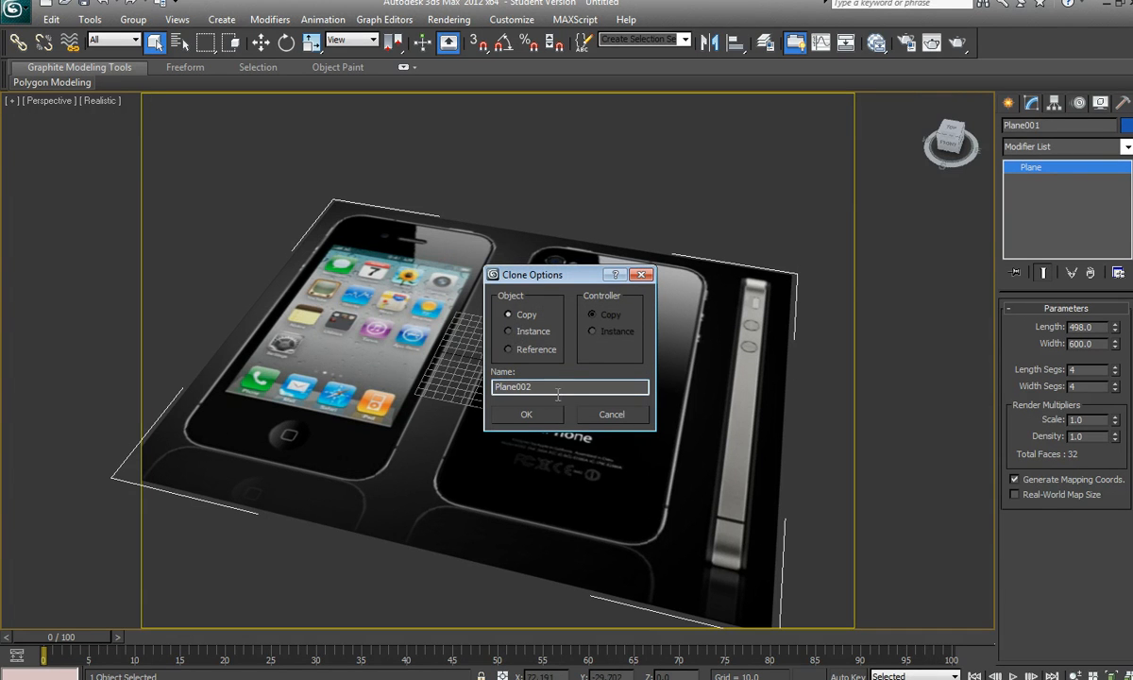
Step: Confirm cloning Plane001 as an independent Copy, Plane002, to stand upright
click(525, 414)
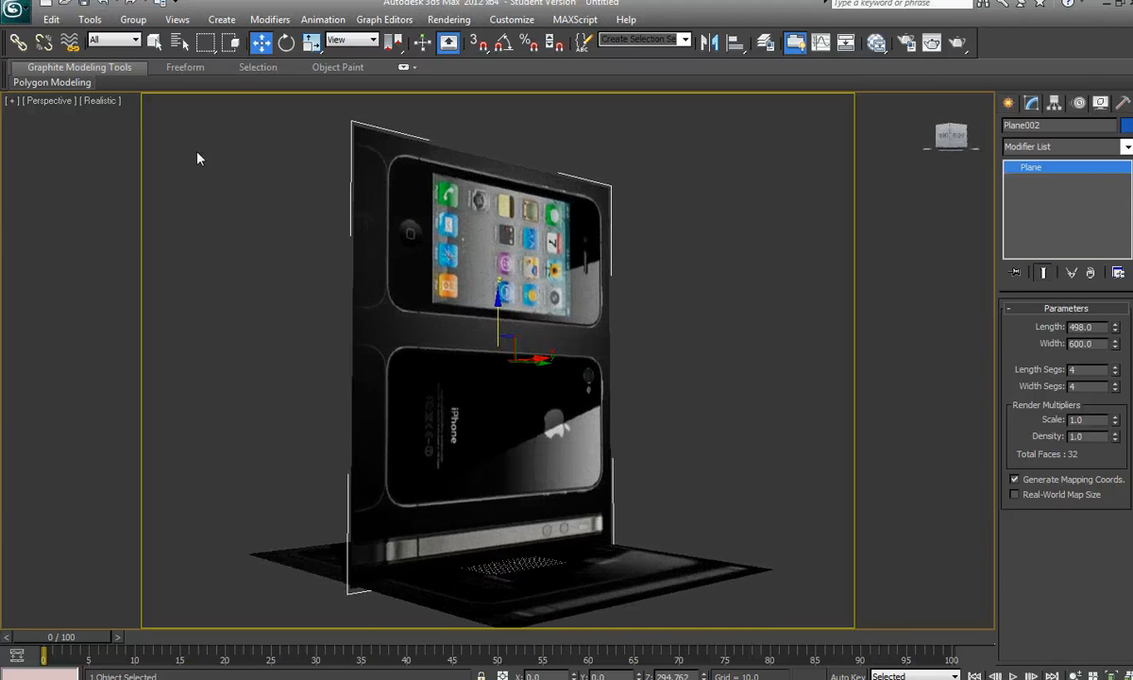
Step: In an orthographic view, move Plane002 onto the back edge of Plane001 to form a corner
click(46, 100)
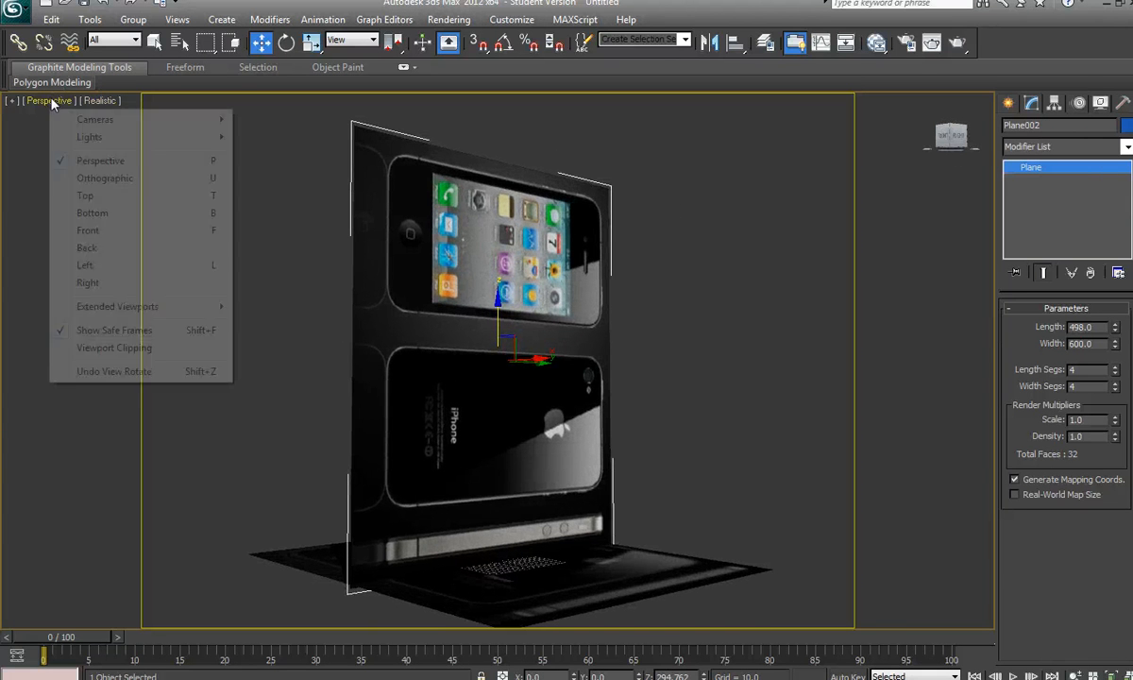
mouse_move(93, 212)
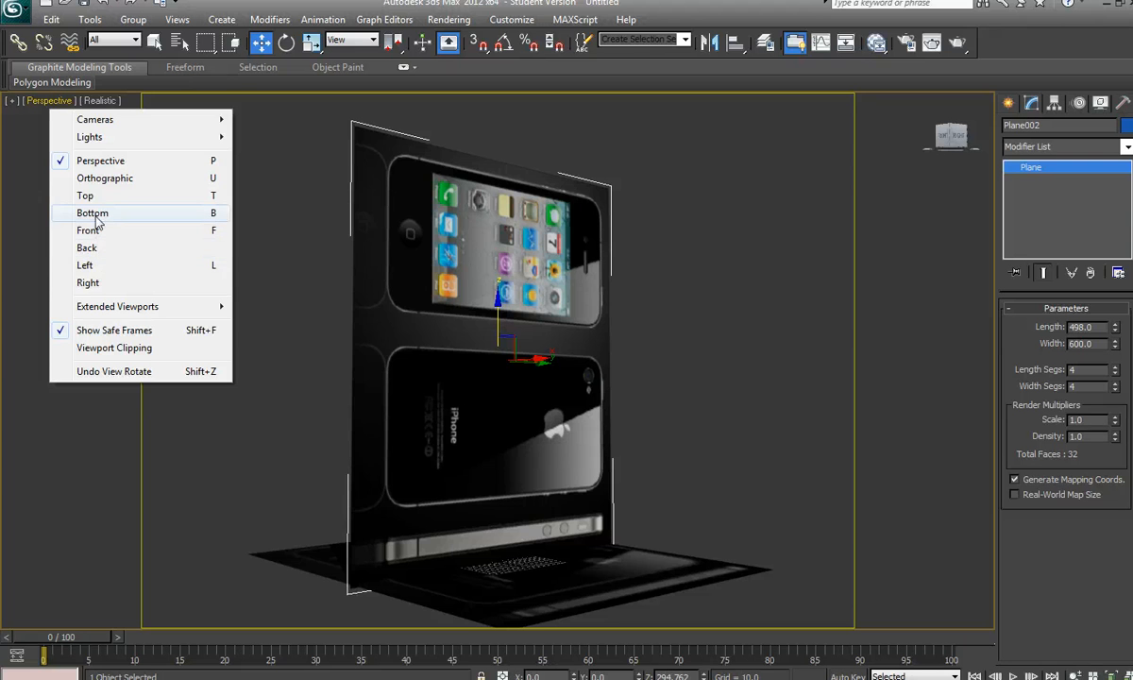
click(87, 283)
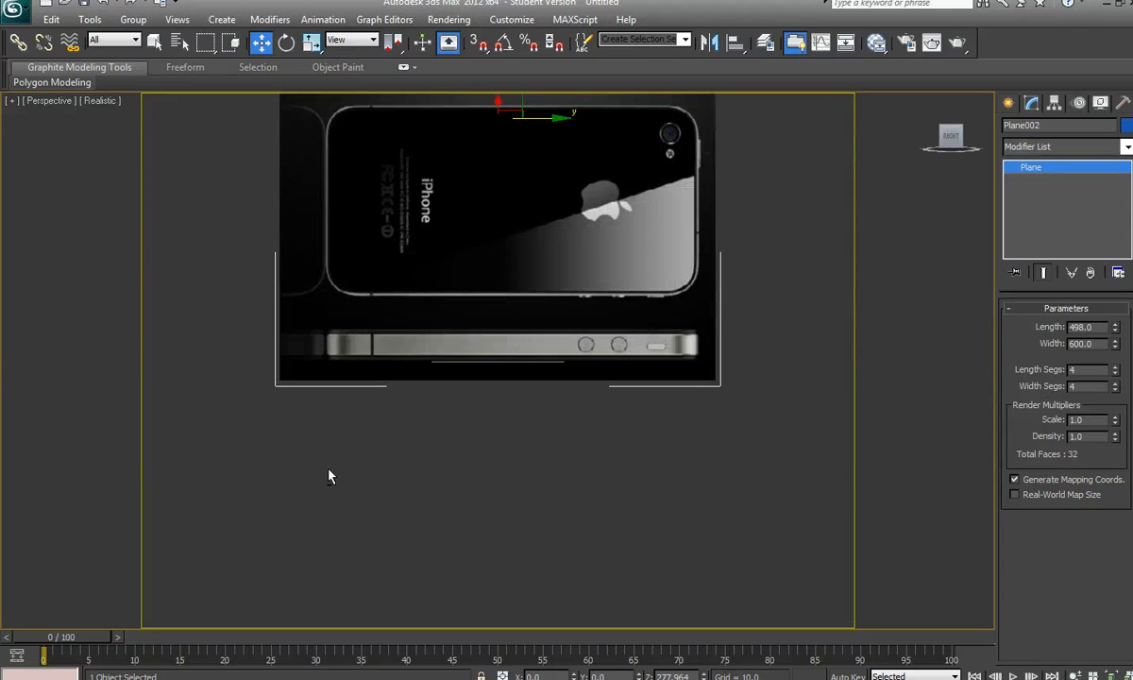
drag(495, 236, 453, 378)
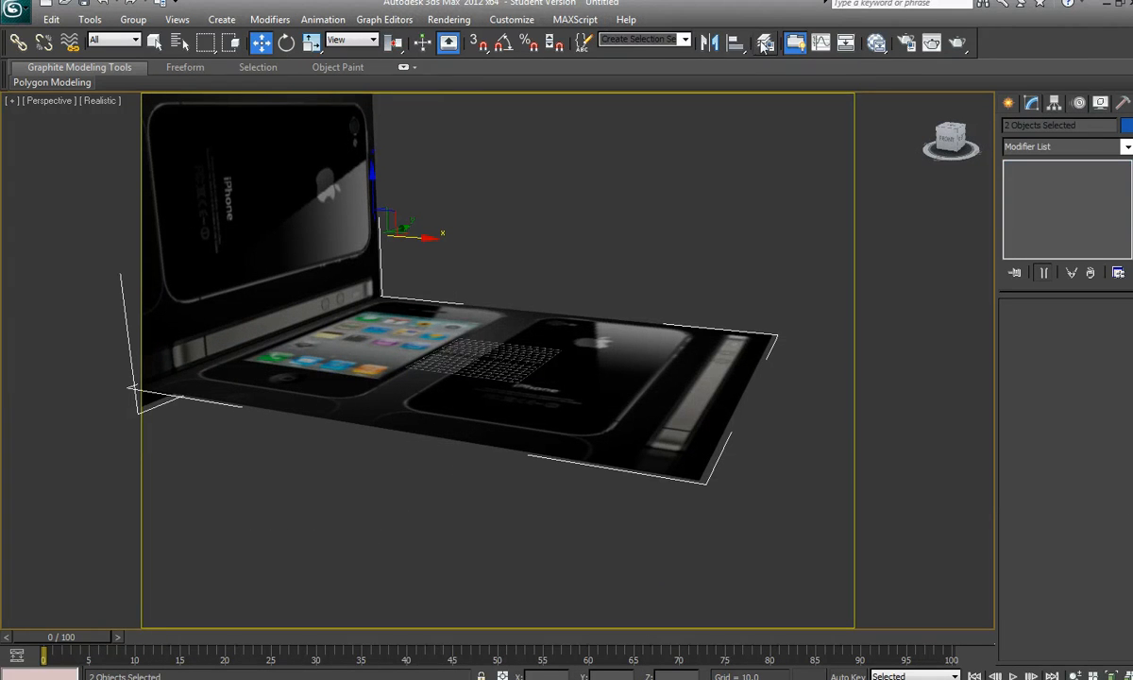
Step: Create Layer001 from both selected planes in the Layer Manager and freeze it
click(765, 42)
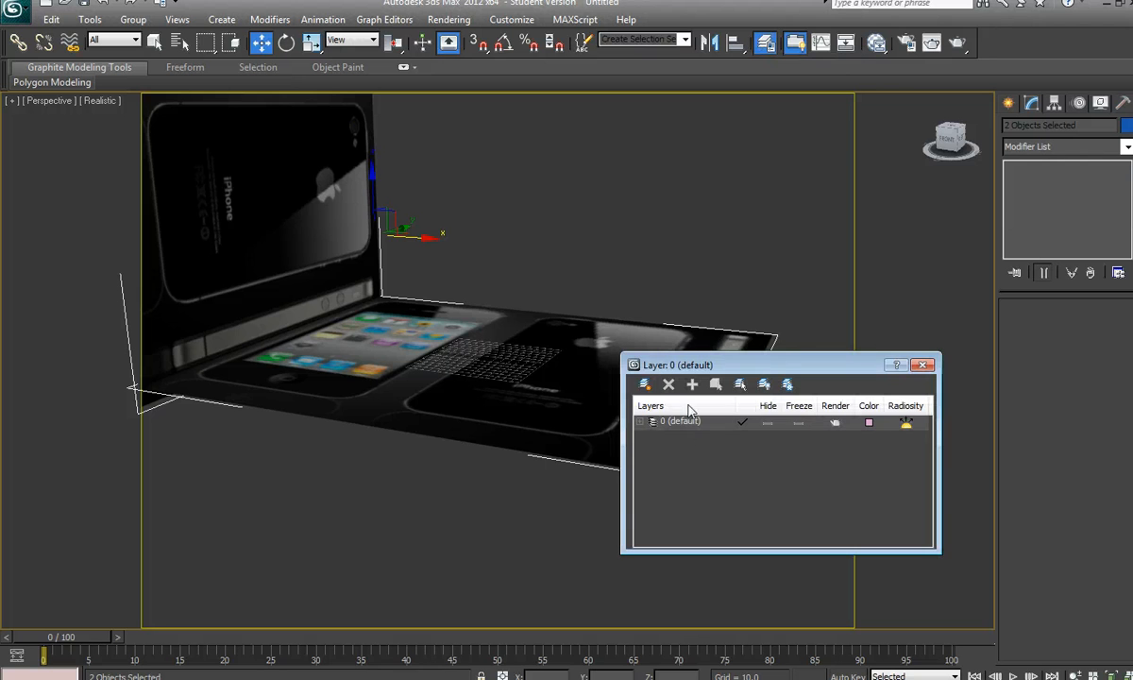
mouse_move(646, 386)
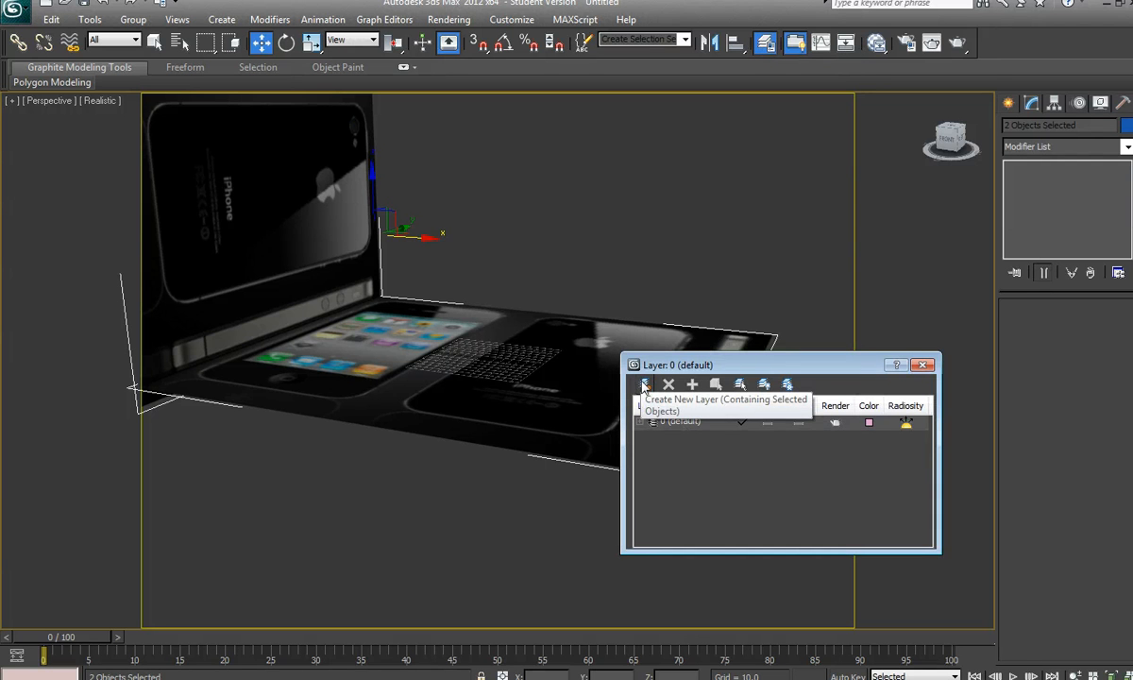
click(644, 385)
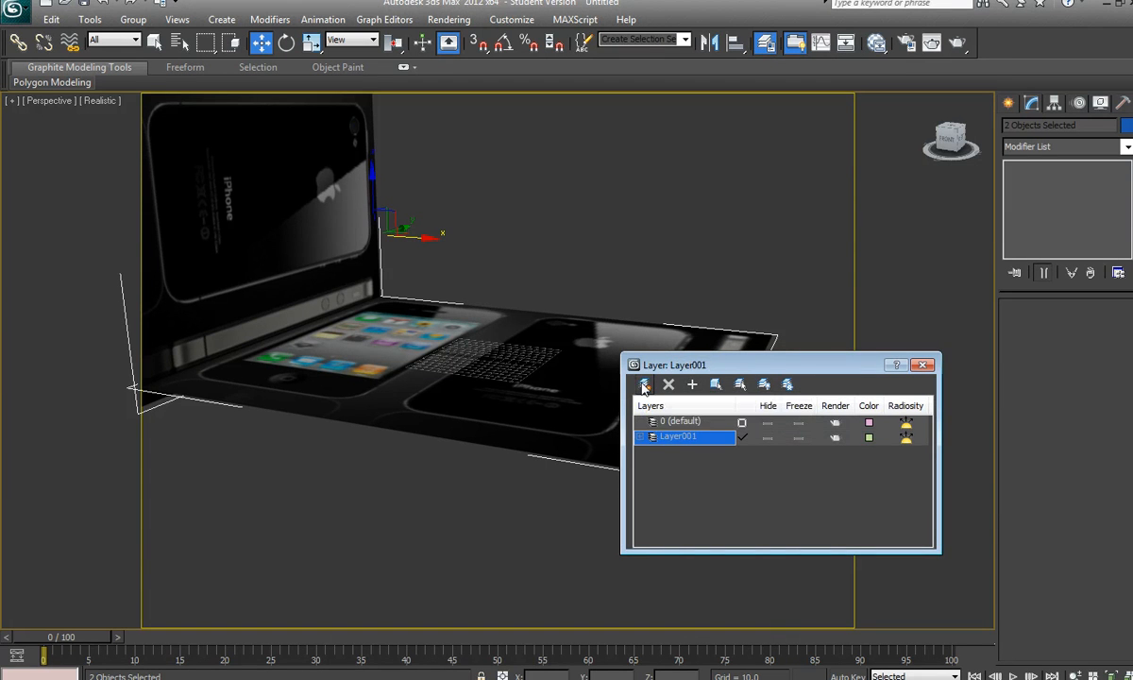
click(650, 436)
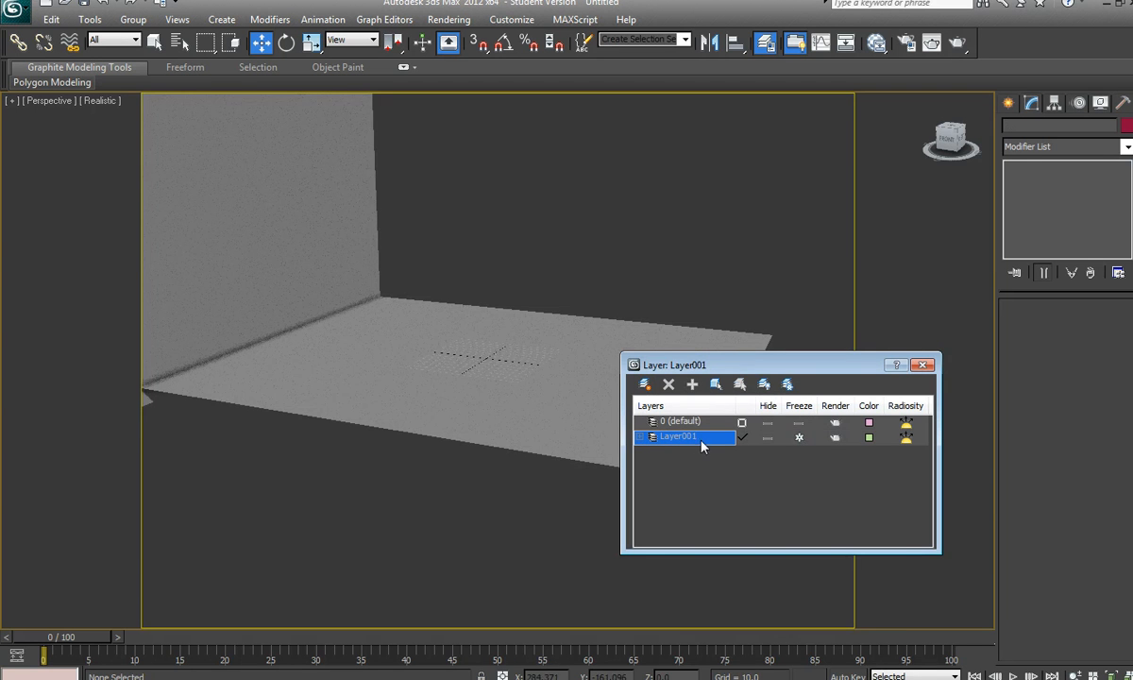
Step: In Layer001's properties turn off Show Frozen in Gray so the textures stay in colour
double_click(678, 436)
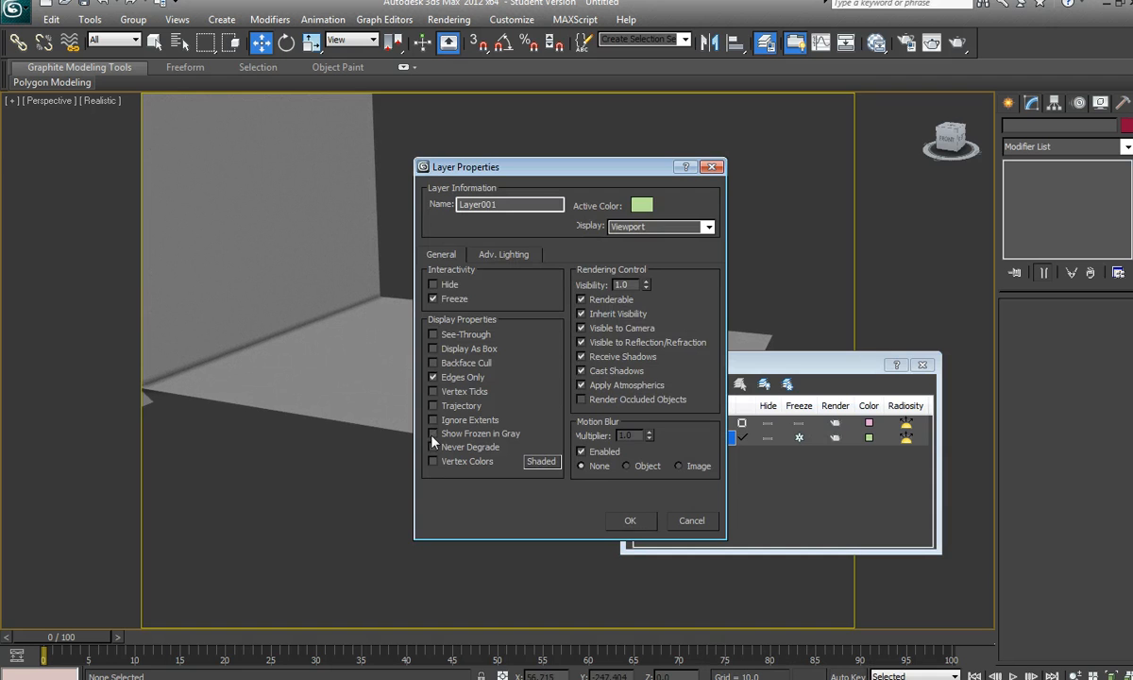
click(631, 521)
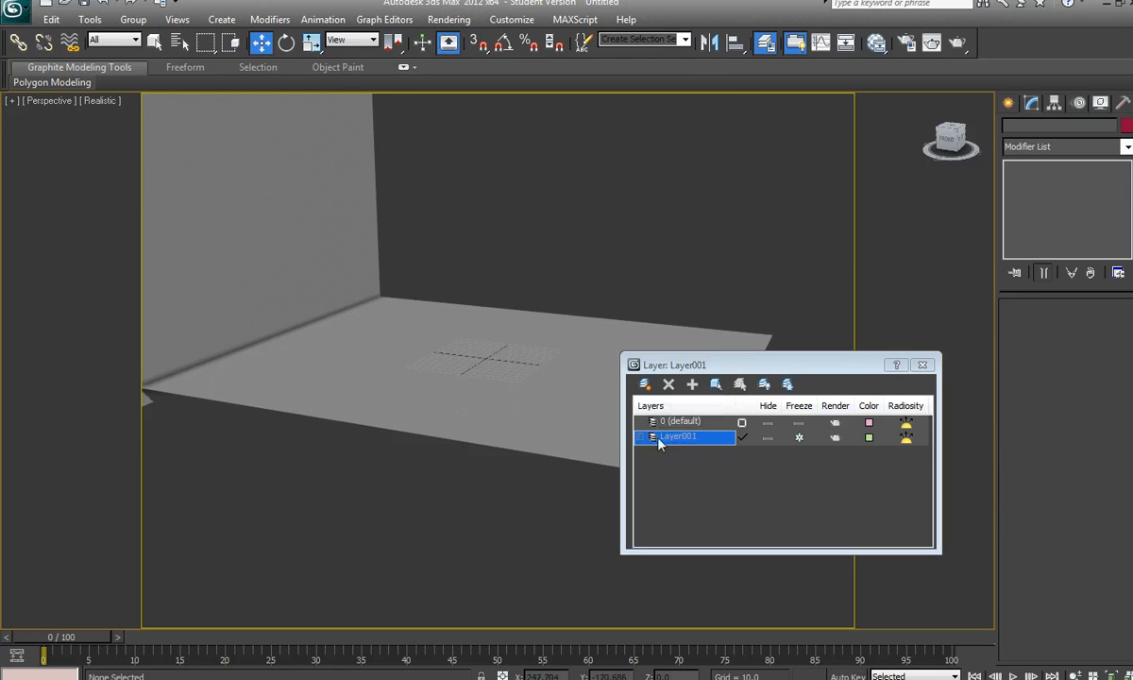
right_click(678, 452)
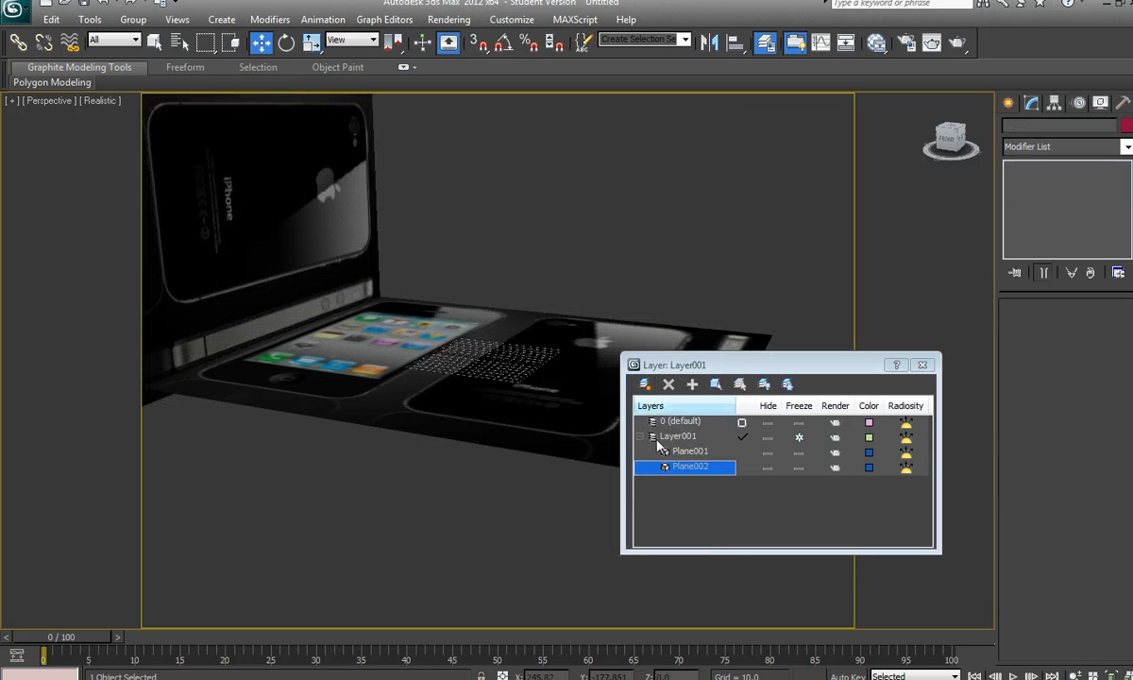
click(642, 434)
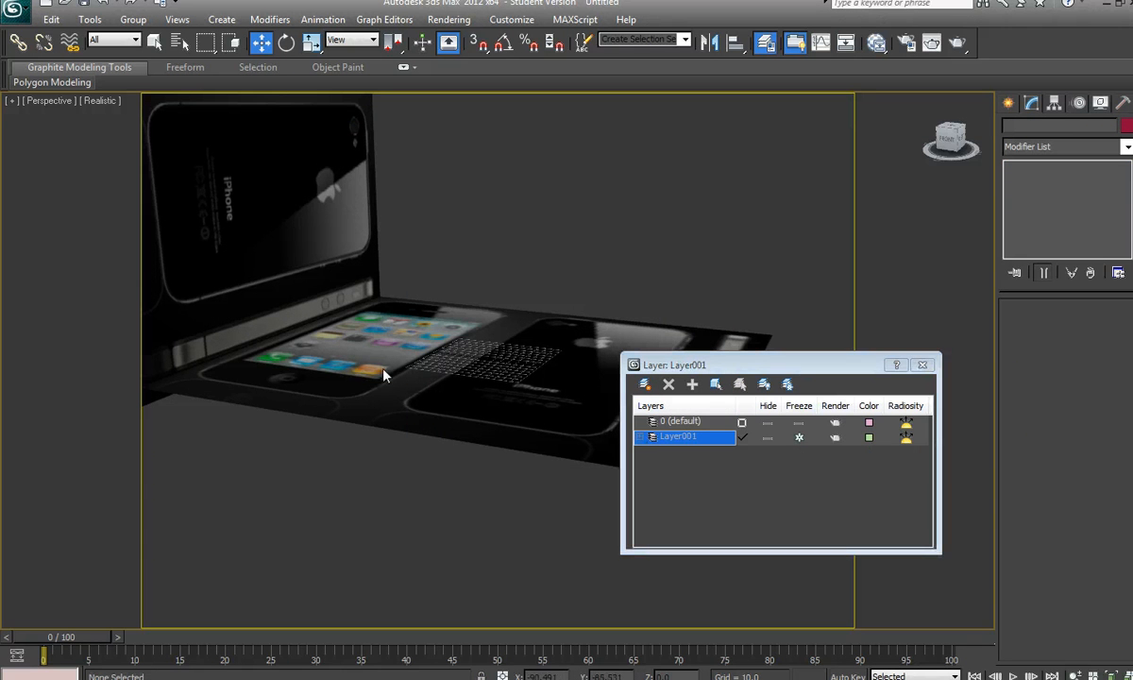
mouse_move(488, 362)
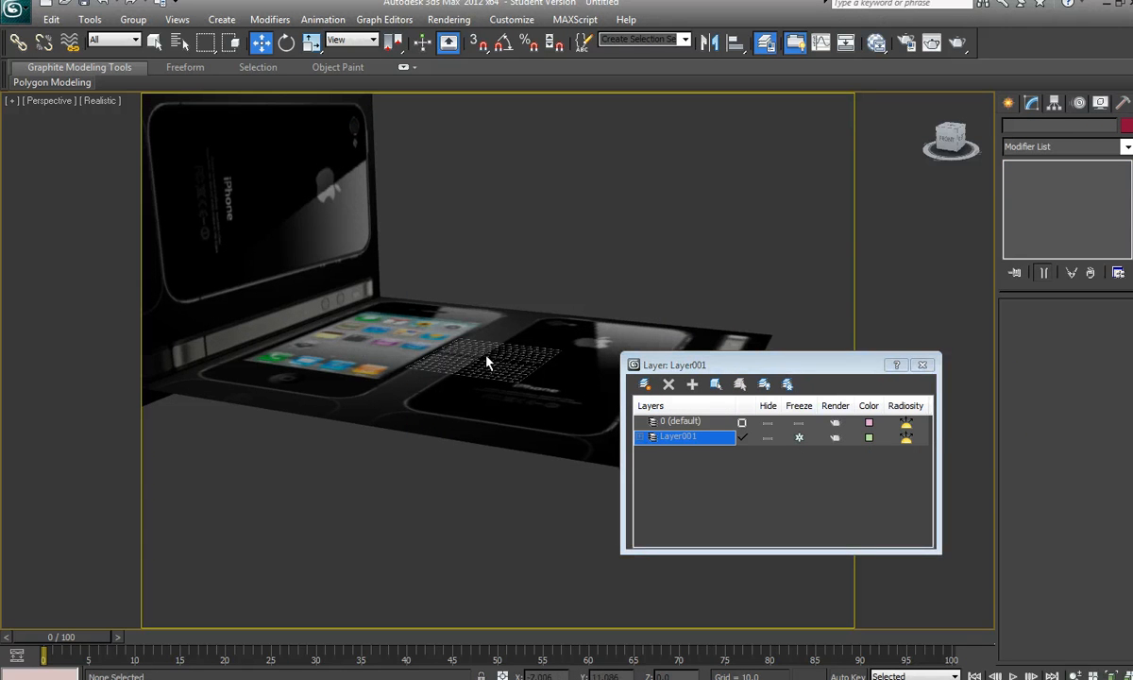